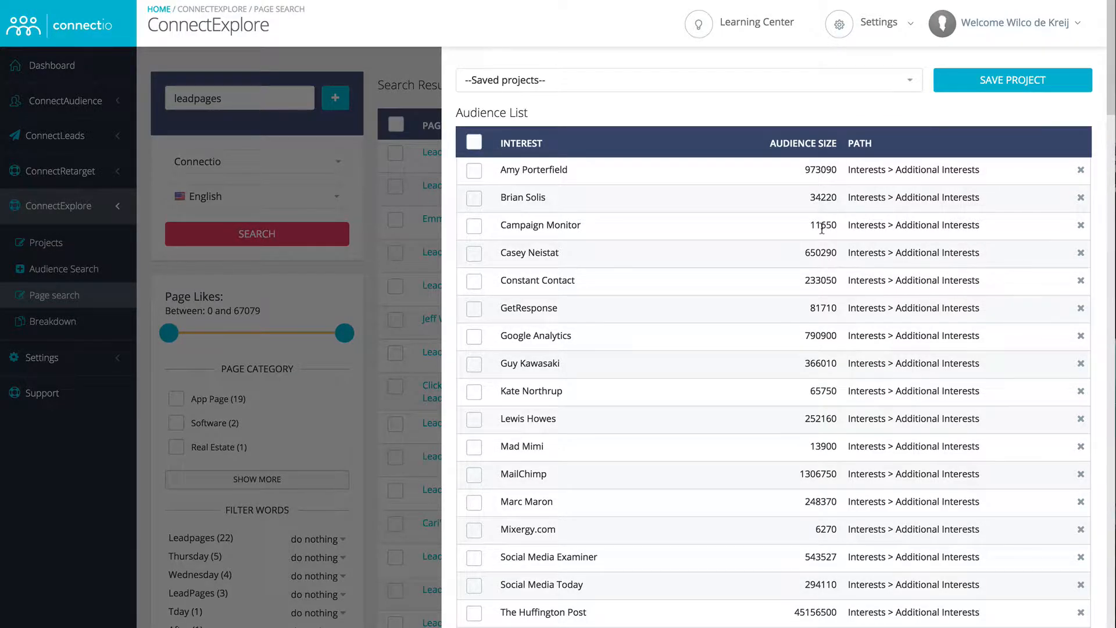
# Apply all interests from the Audience List to an ad set and review the resulting interest table.
pyautogui.scroll(-3)
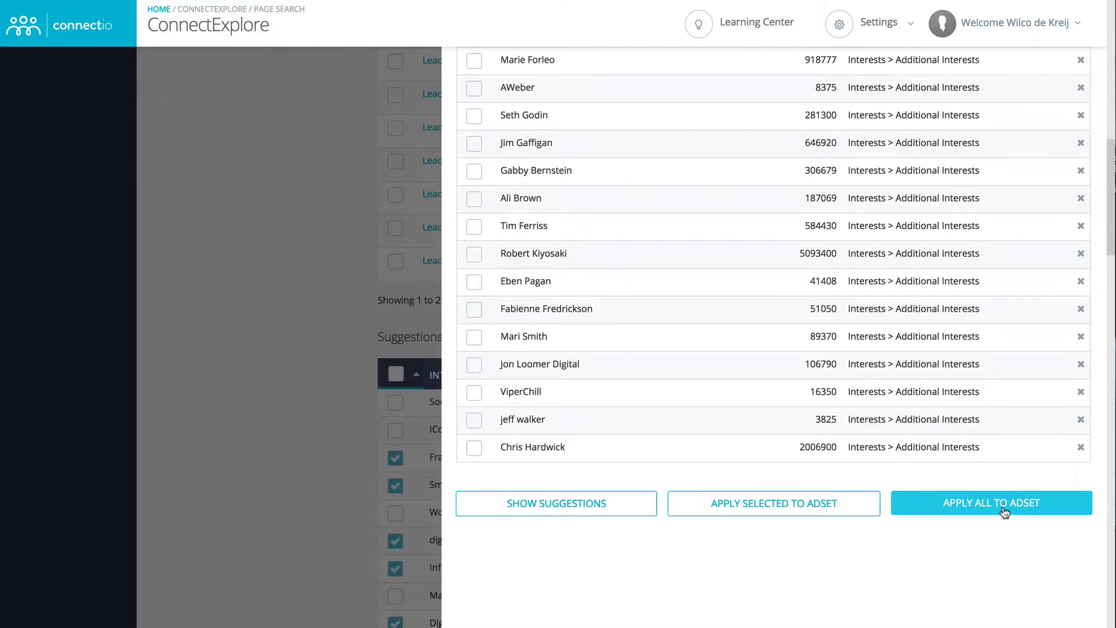
pyautogui.click(991, 502)
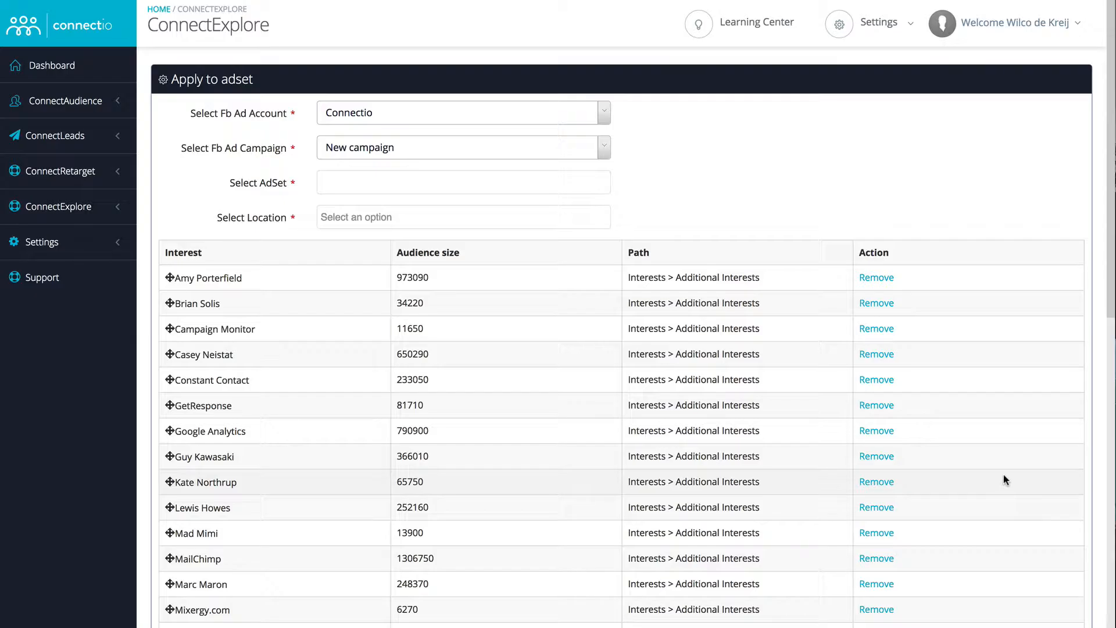
pyautogui.scroll(-3)
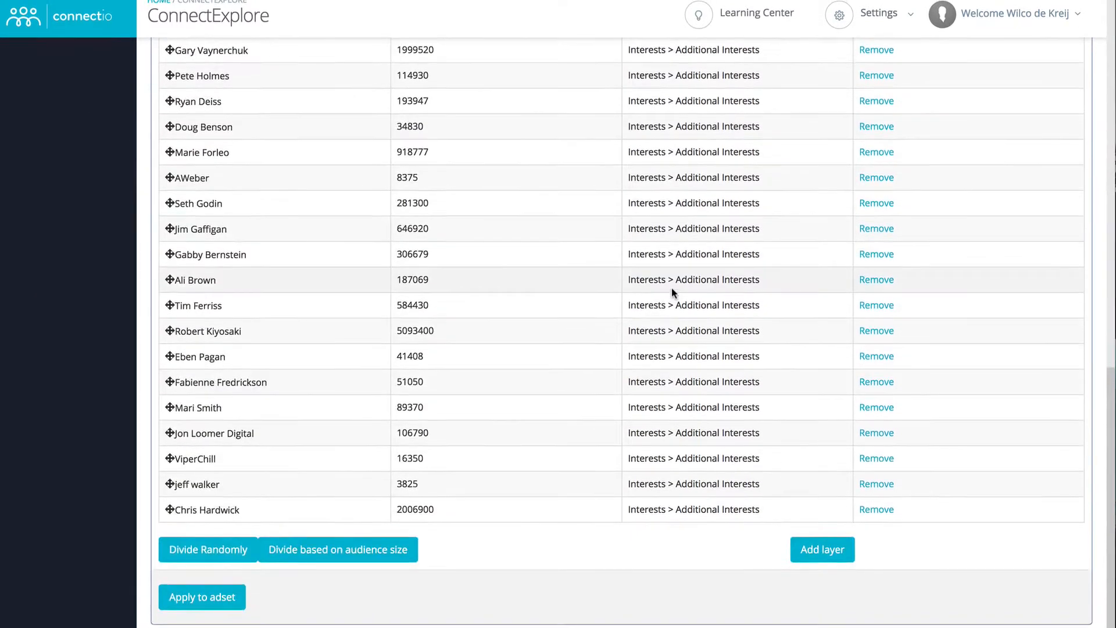
pyautogui.click(201, 596)
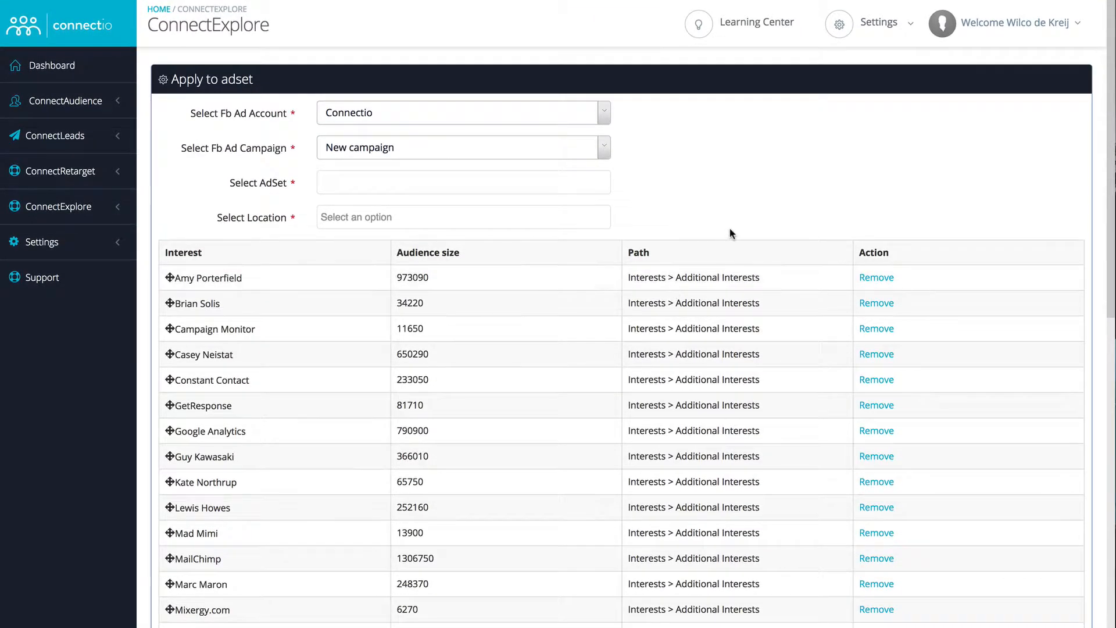
pyautogui.scroll(-3)
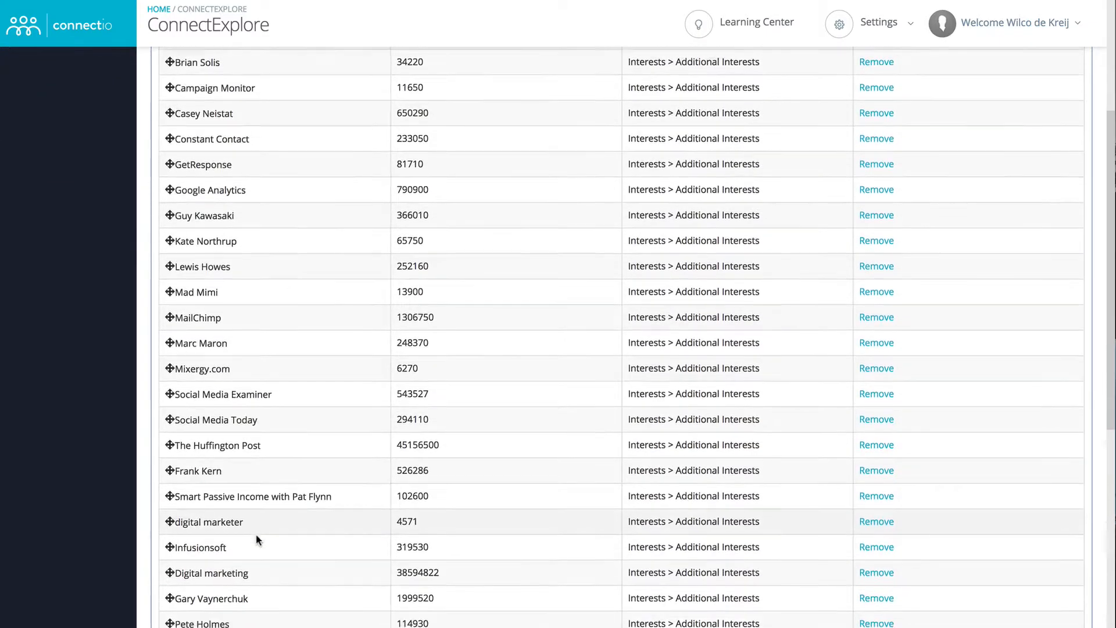
pyautogui.scroll(-3)
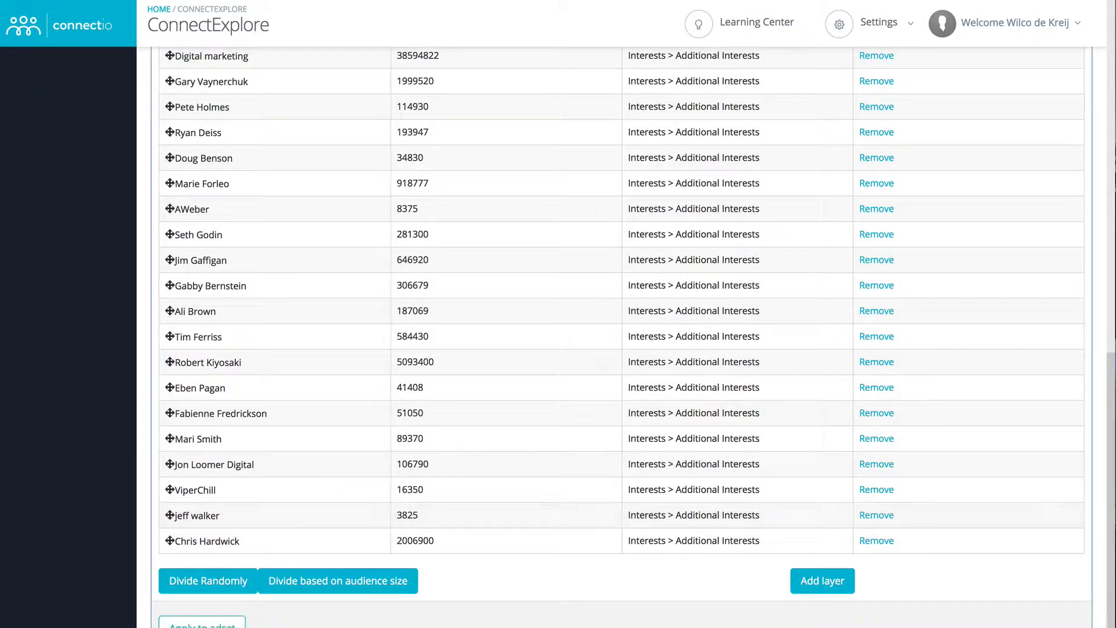
pyautogui.scroll(-3)
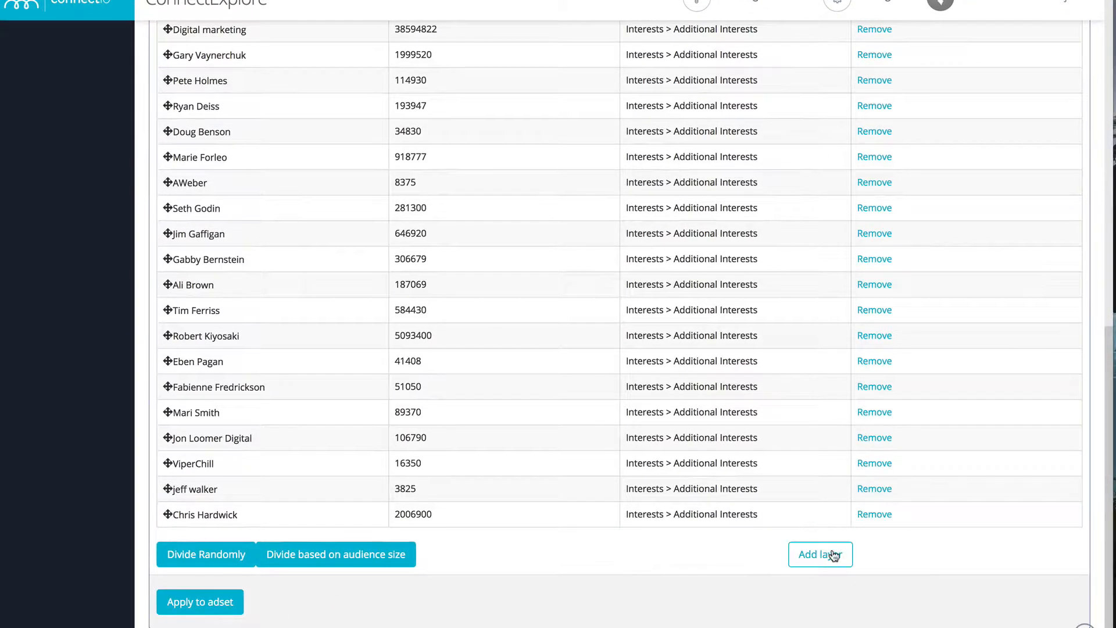
# Add an empty layer, divide the interests randomly and review the three resulting layers.
pyautogui.click(820, 555)
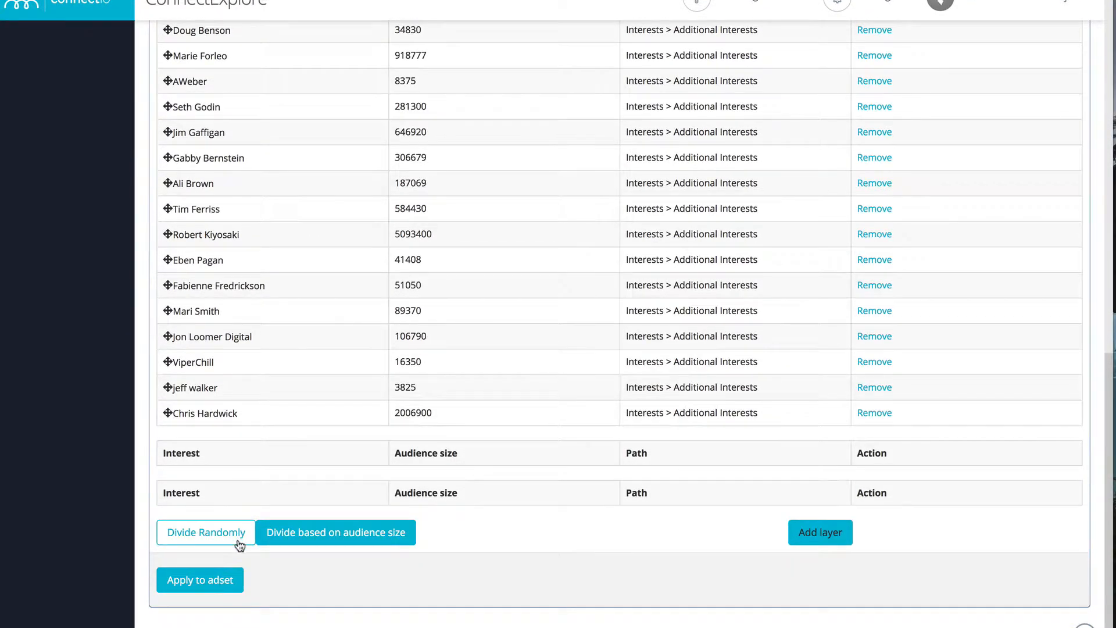
pyautogui.click(206, 531)
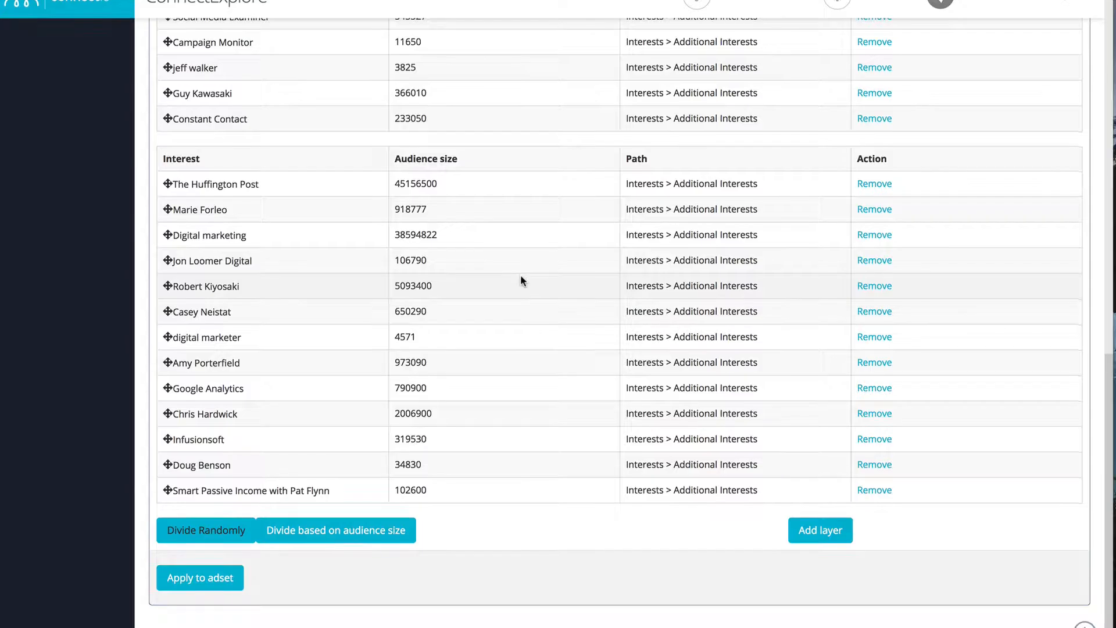
pyautogui.scroll(-3)
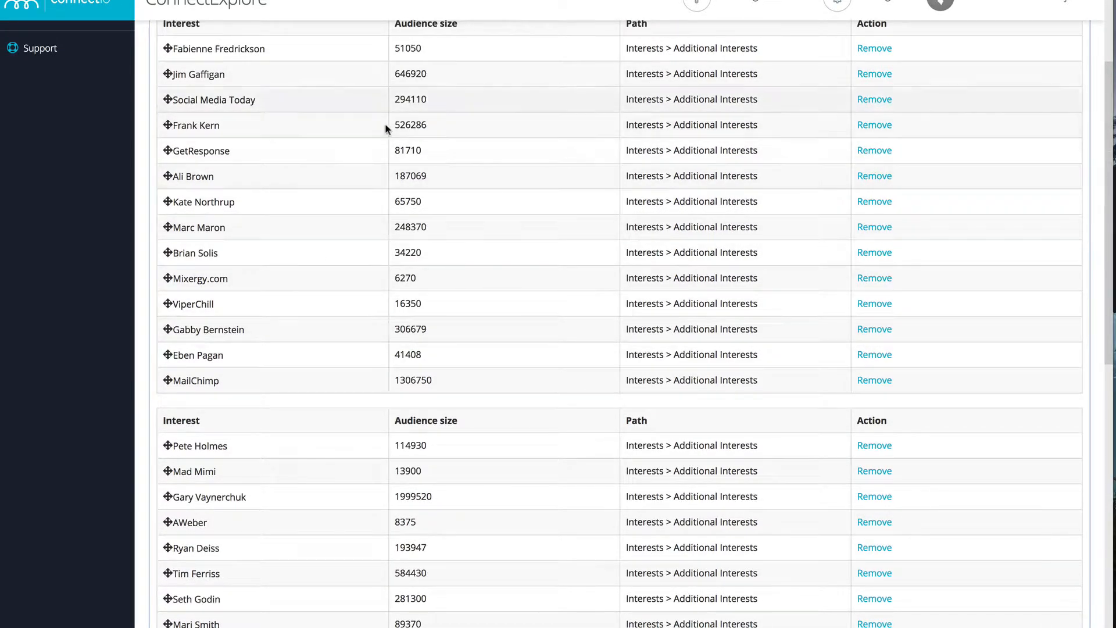
pyautogui.scroll(-3)
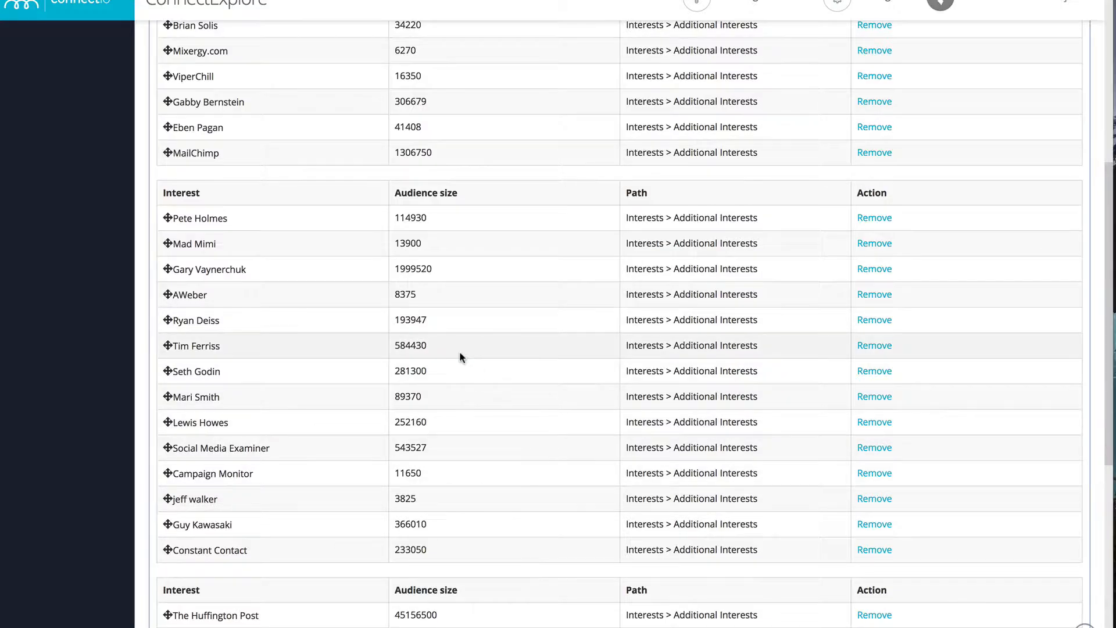
pyautogui.scroll(-3)
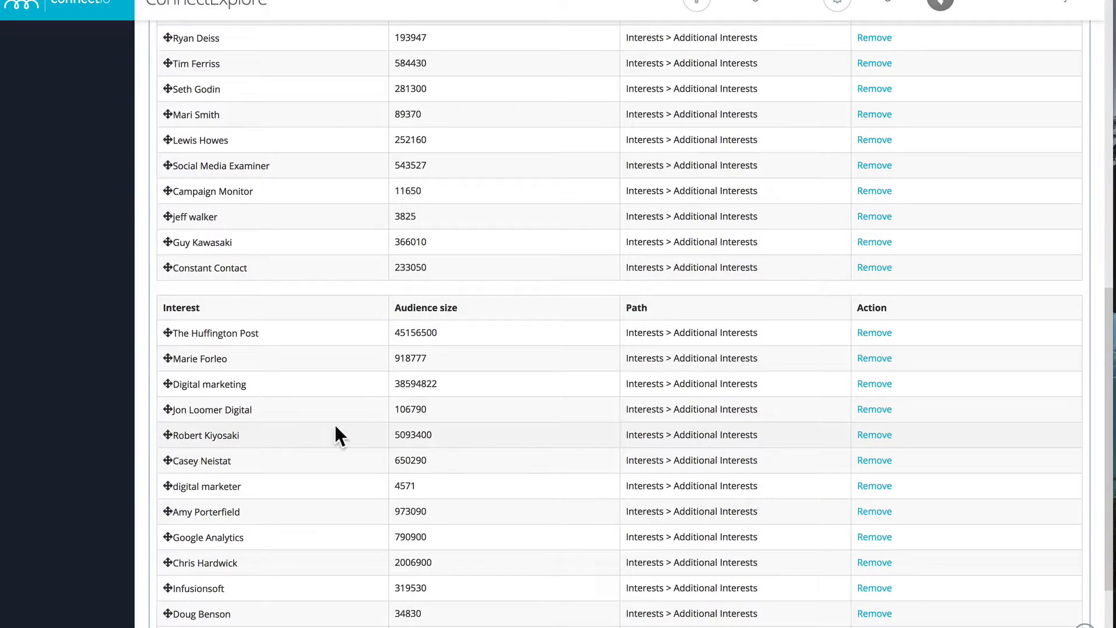
pyautogui.scroll(-3)
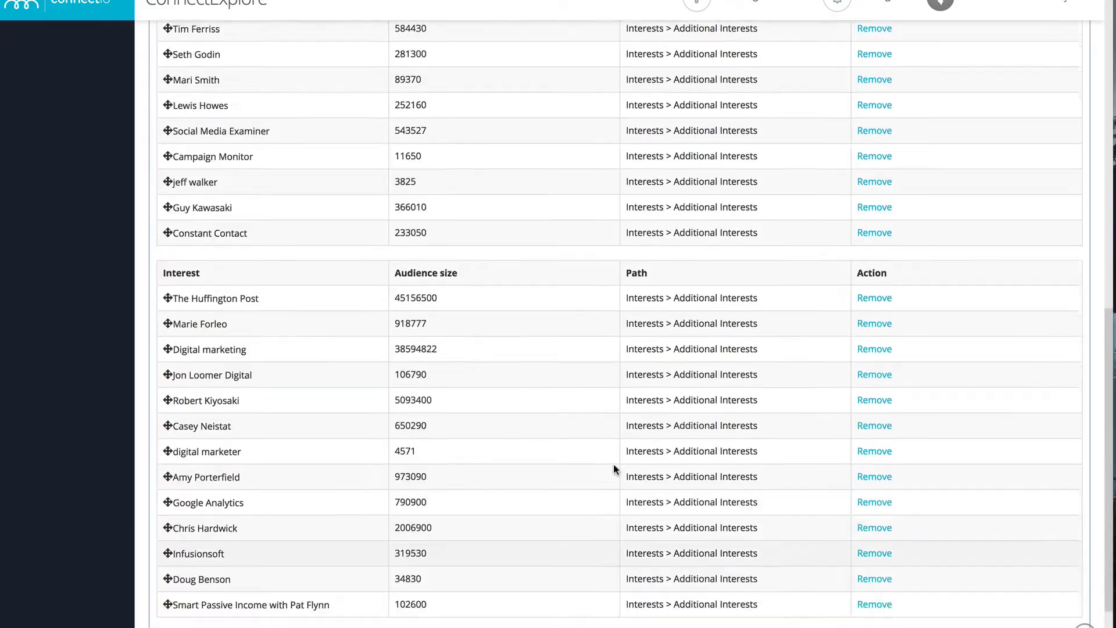
pyautogui.scroll(-3)
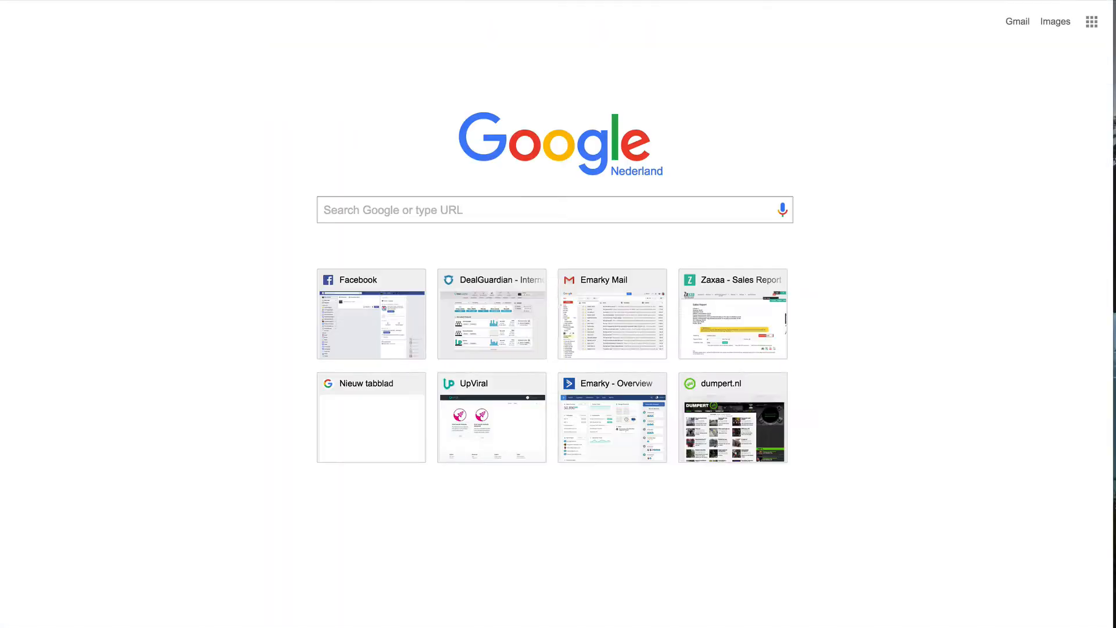
# Search Google for '848 eur in usd' to convert the amount to US dollars.
pyautogui.write('848 eur in usd')
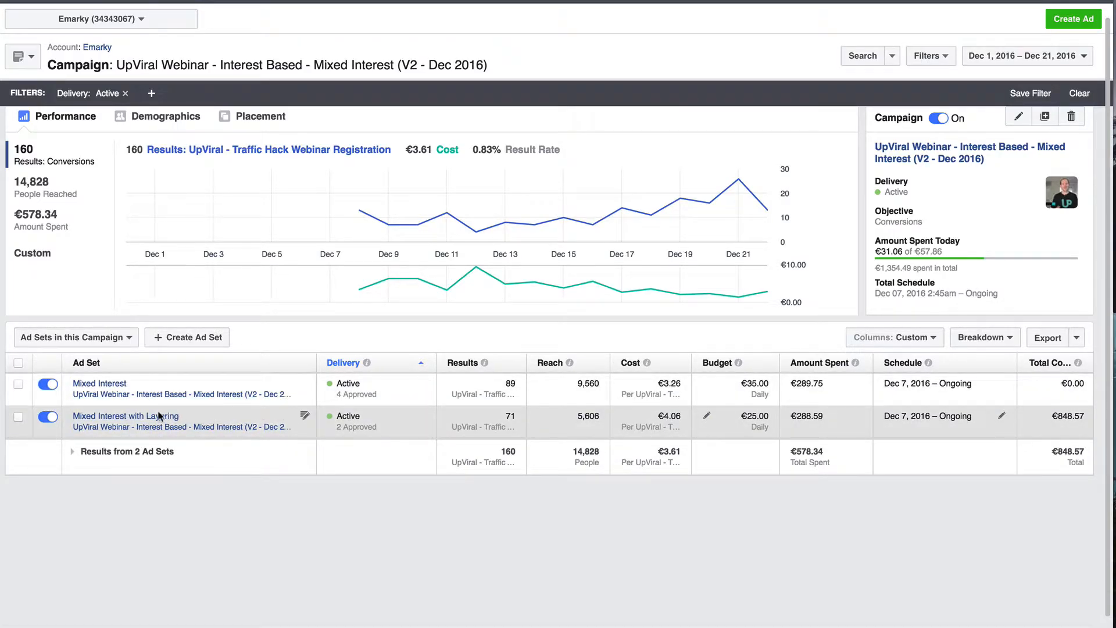
pyautogui.moveTo(208, 418)
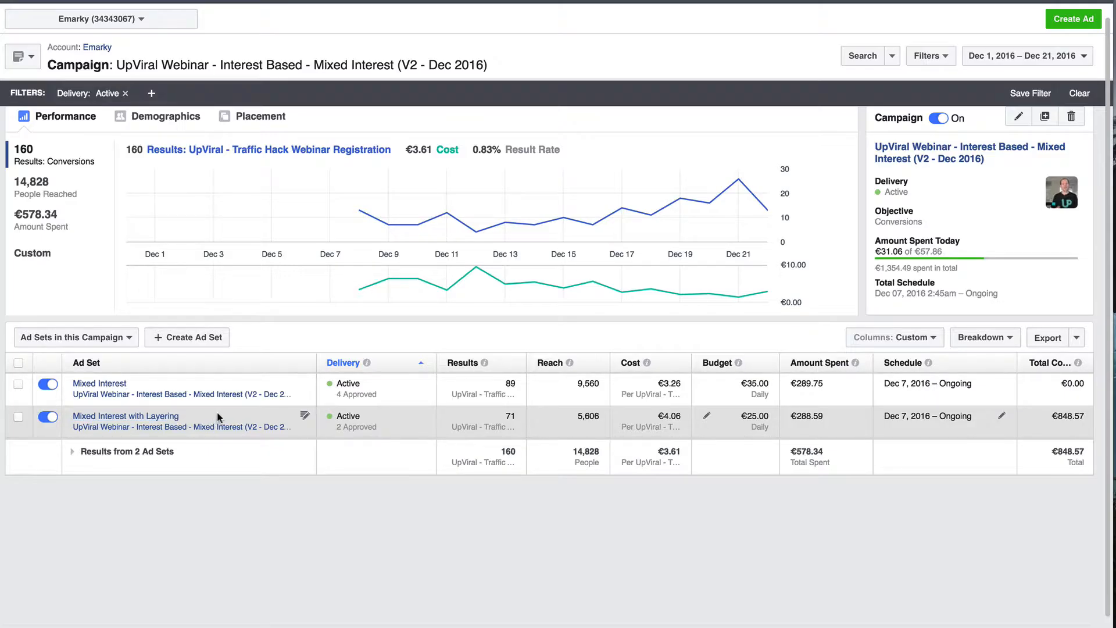
pyautogui.moveTo(383, 433)
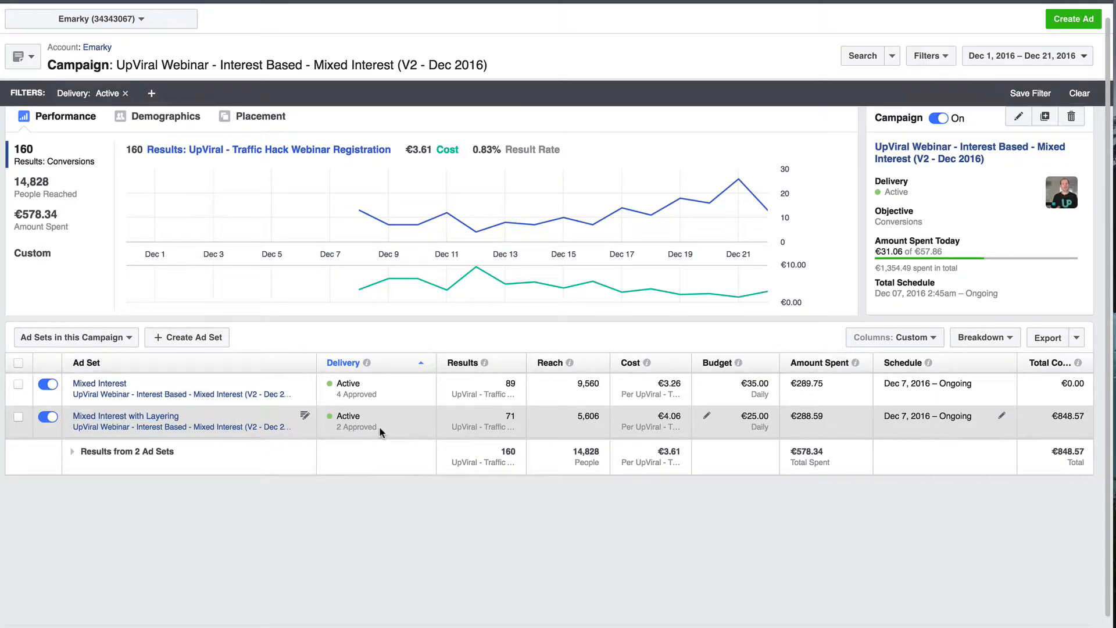